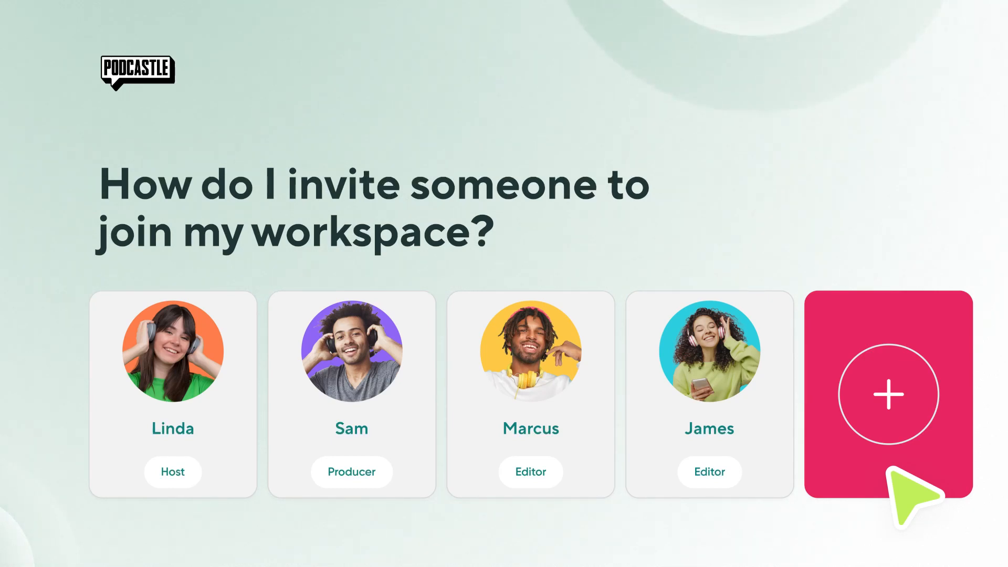
Enter Podcastle from the intro screen to reach the Personal Workspace home.
{"action": "left_click", "coordinate": [889, 394]}
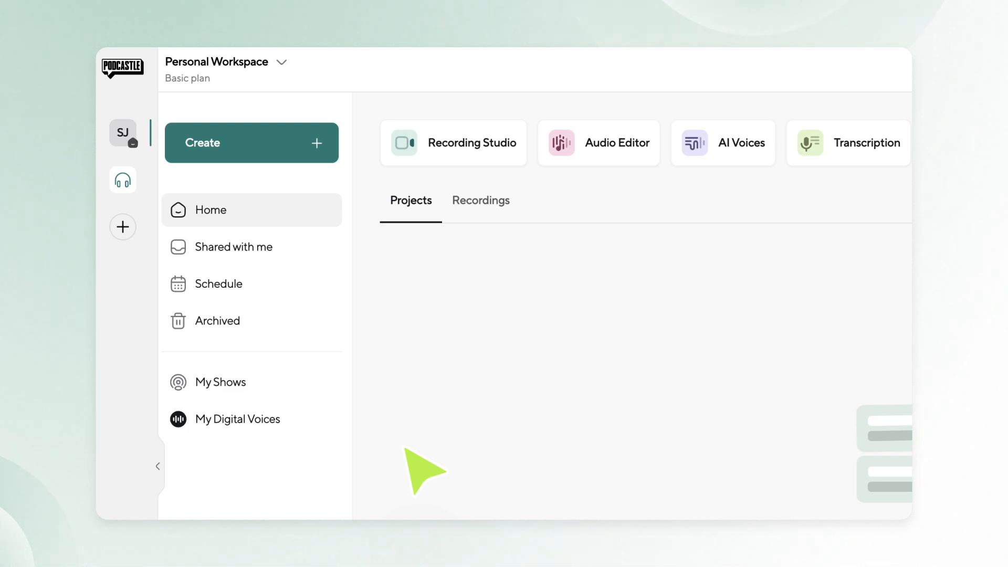
Switch to the Podcastle Support workspace and show its Team members list.
{"action": "left_click", "coordinate": [122, 180]}
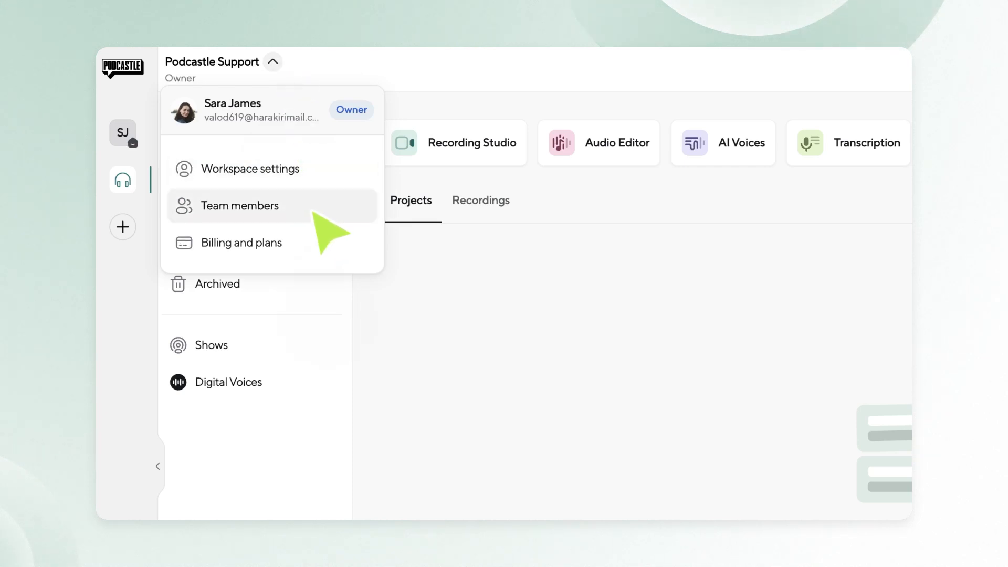
{"action": "left_click", "coordinate": [240, 205]}
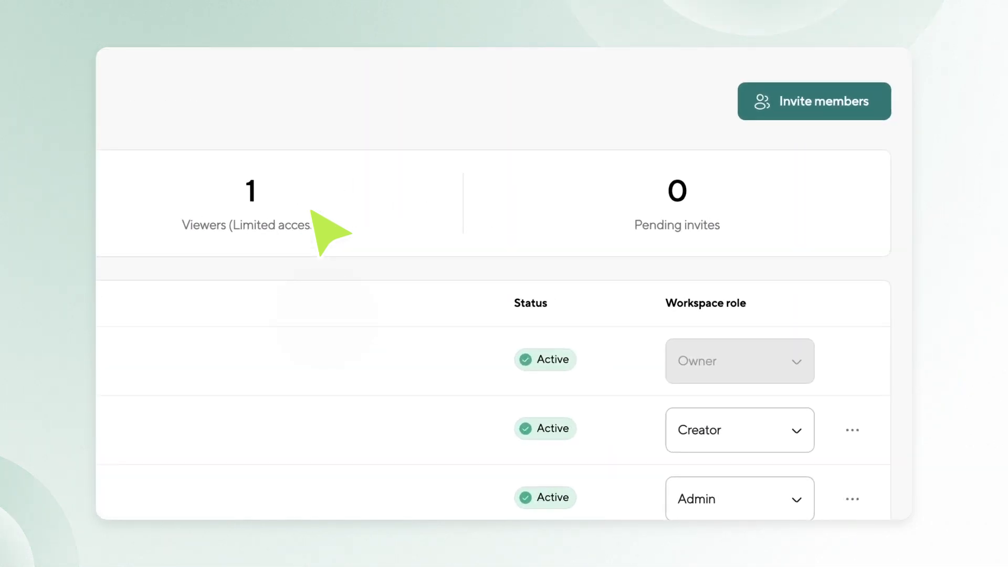
Send a Viewer workspace invite to the new member's email with email notification enabled.
{"action": "left_click", "coordinate": [813, 101]}
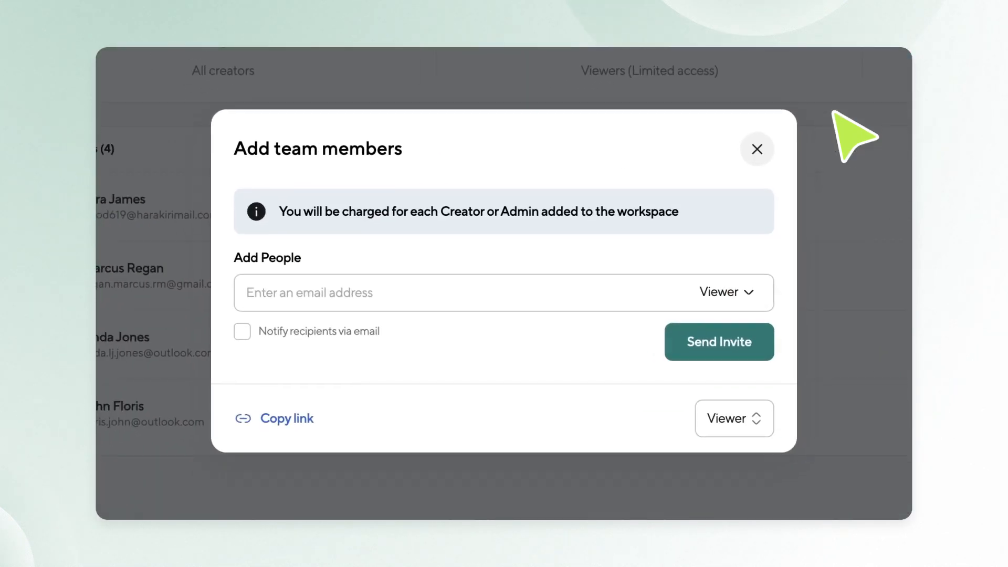
{"action": "left_click", "coordinate": [242, 332]}
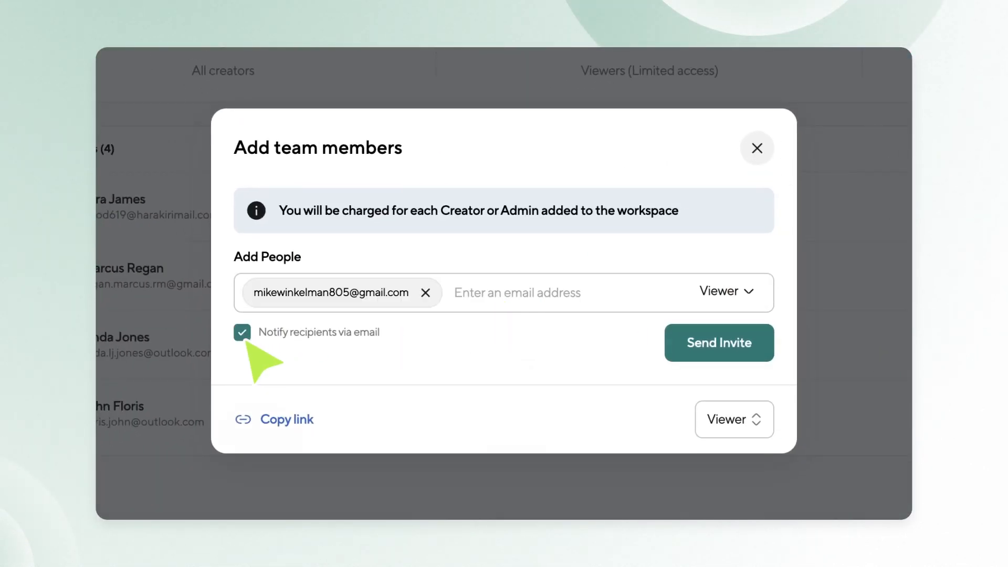
{"action": "left_click", "coordinate": [718, 342]}
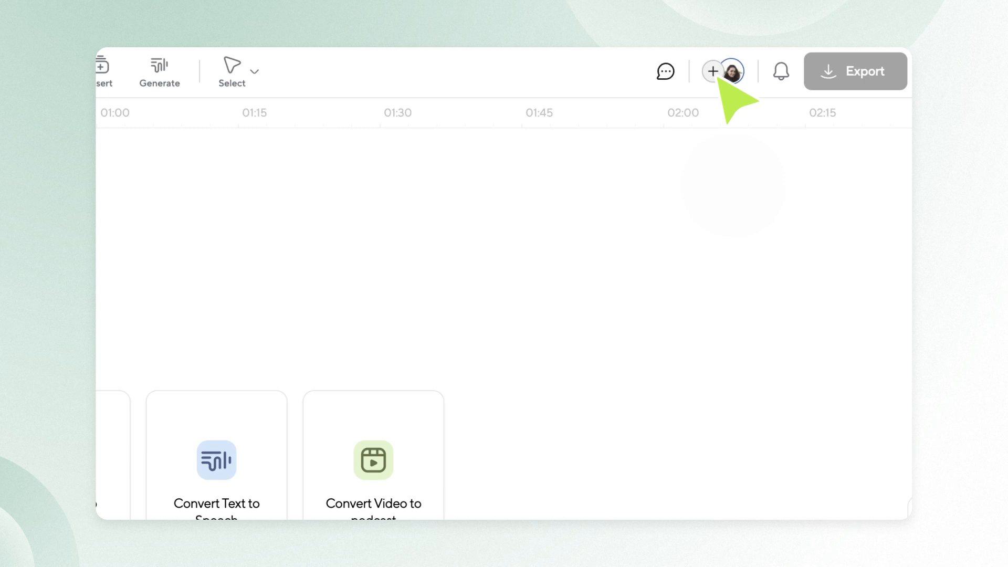
{"action": "left_click", "coordinate": [713, 72]}
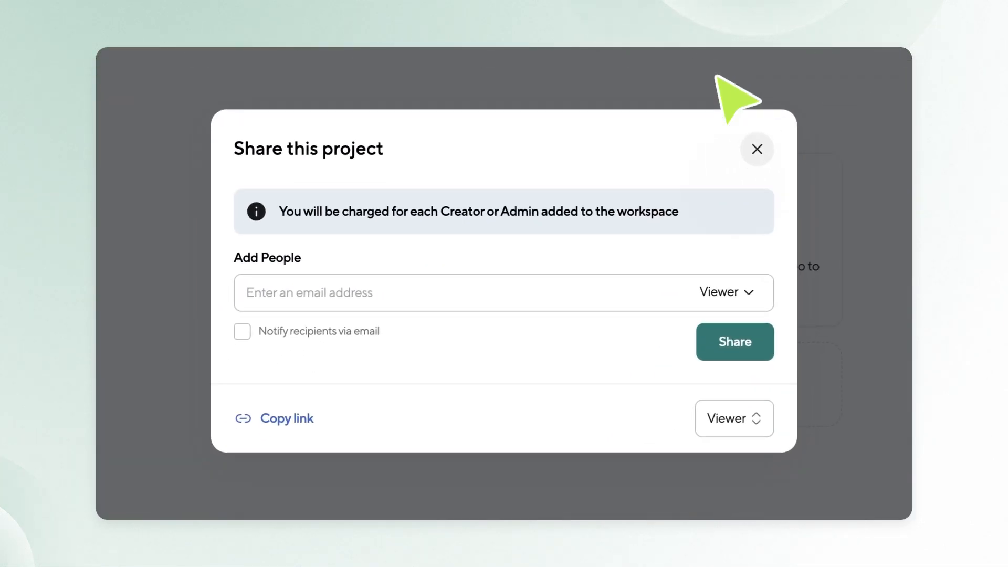
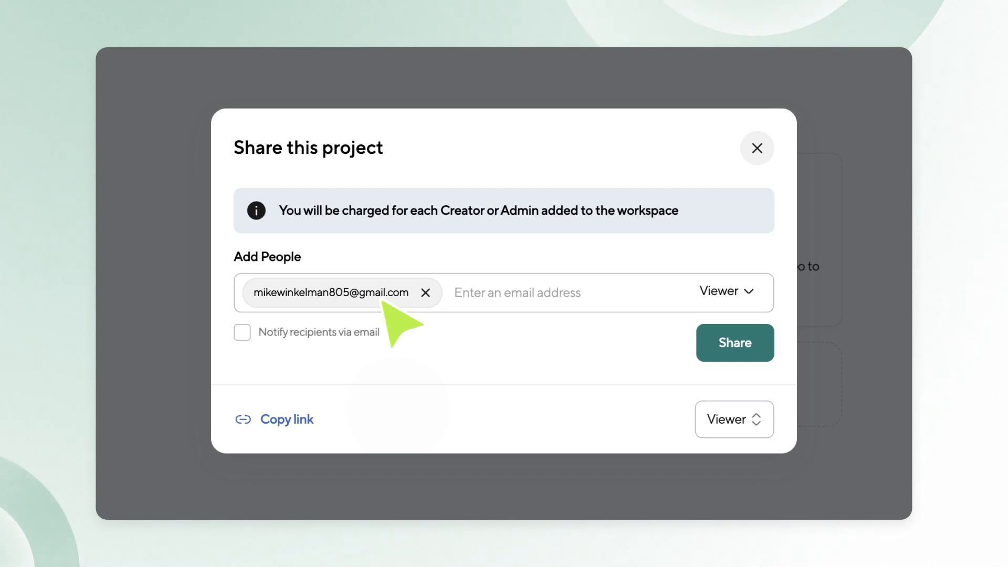
{"action": "left_click", "coordinate": [758, 148]}
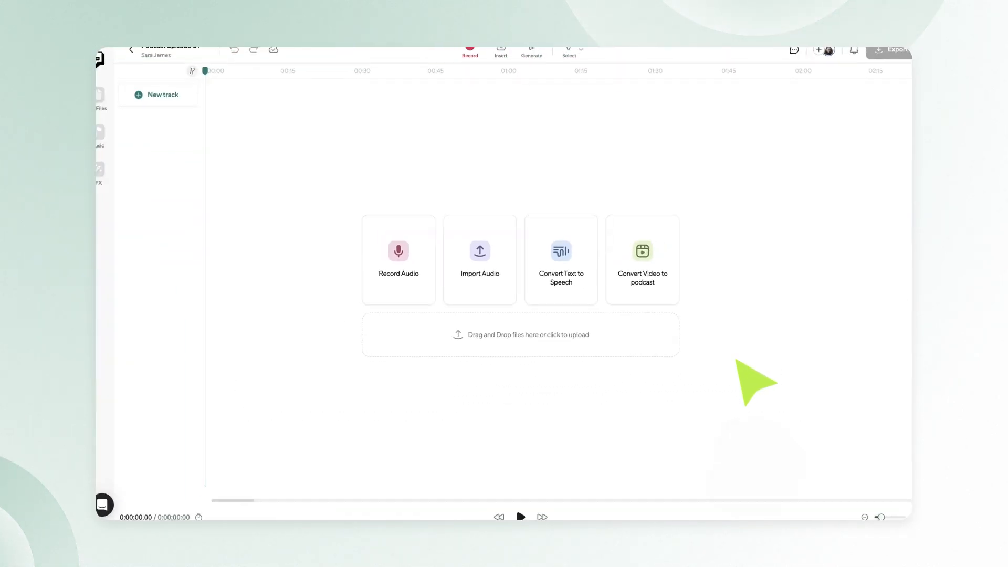